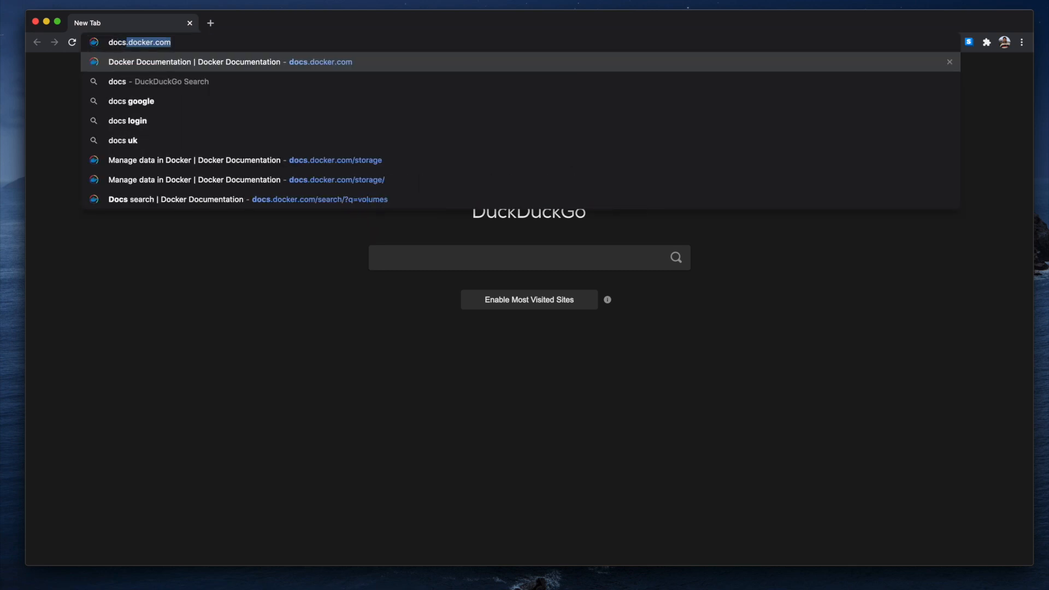
# Open Docker's Manage data docs and scroll to 'Choose the right type of mount'
pyautogui.write('/storage/')
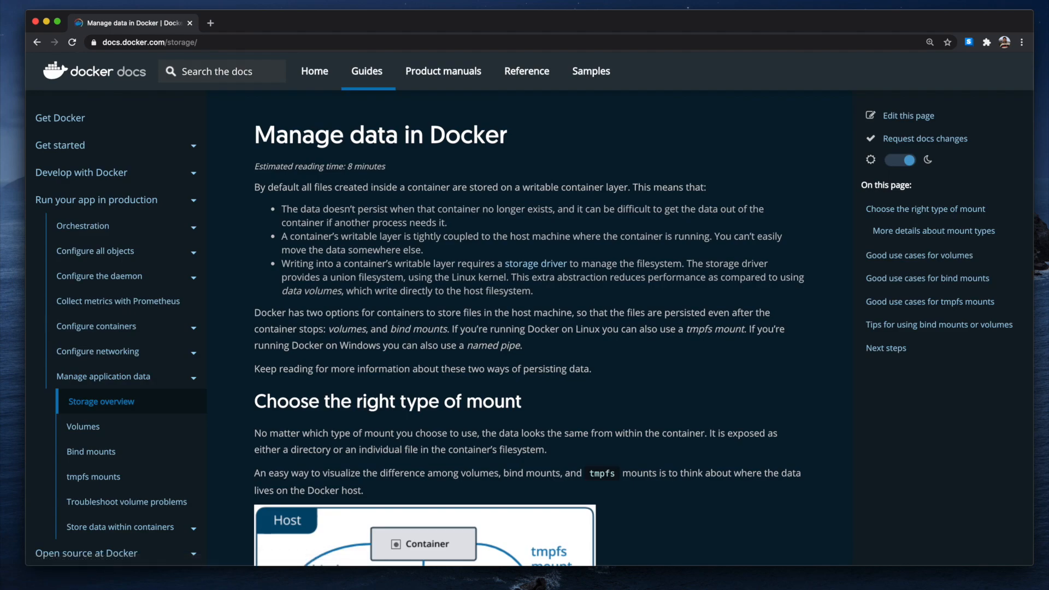
pyautogui.moveTo(50, 226)
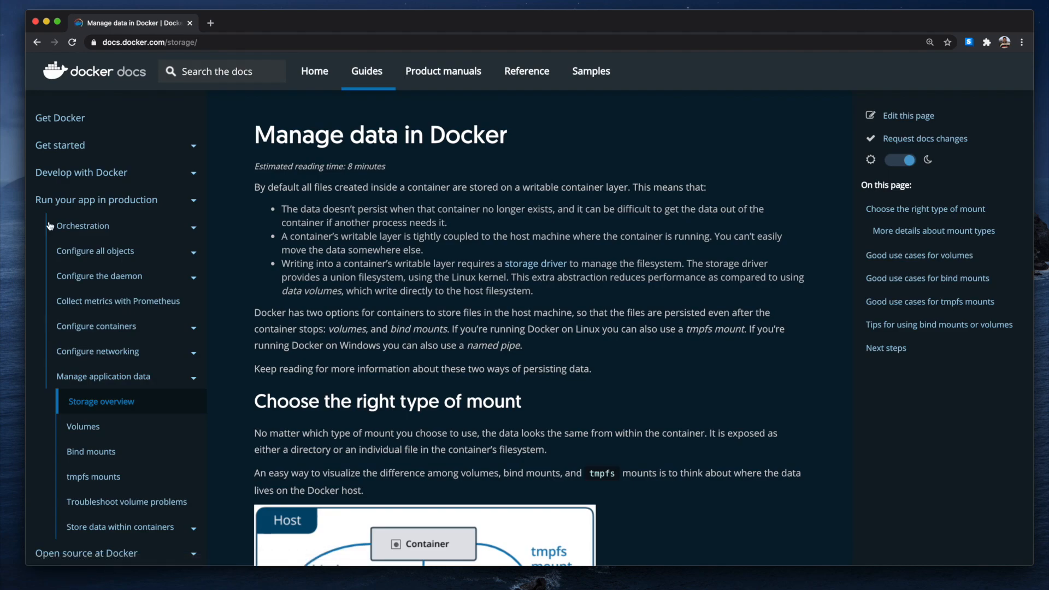
pyautogui.scroll(-3)
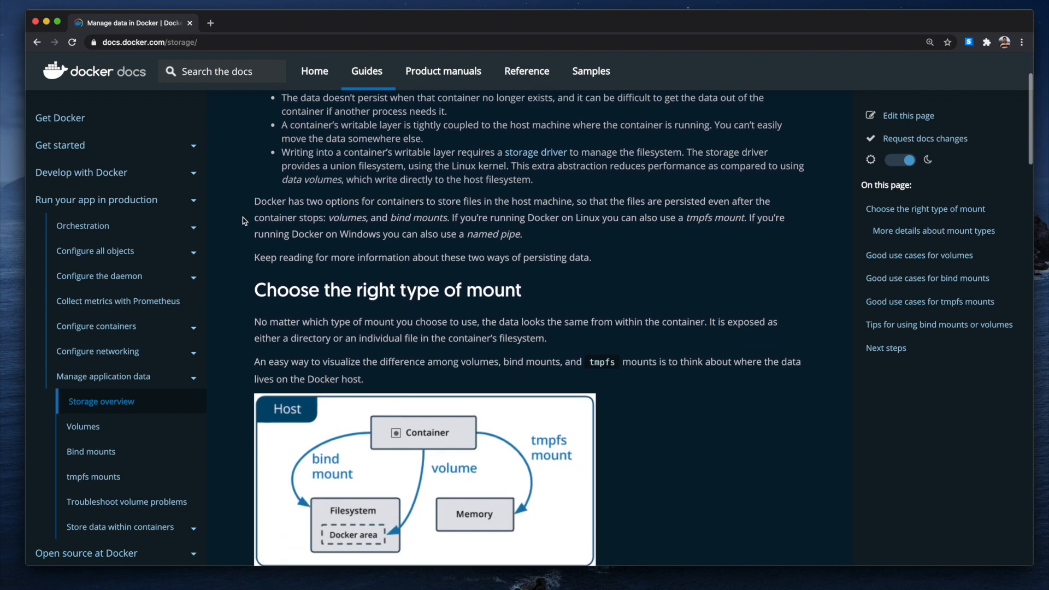
pyautogui.scroll(-3)
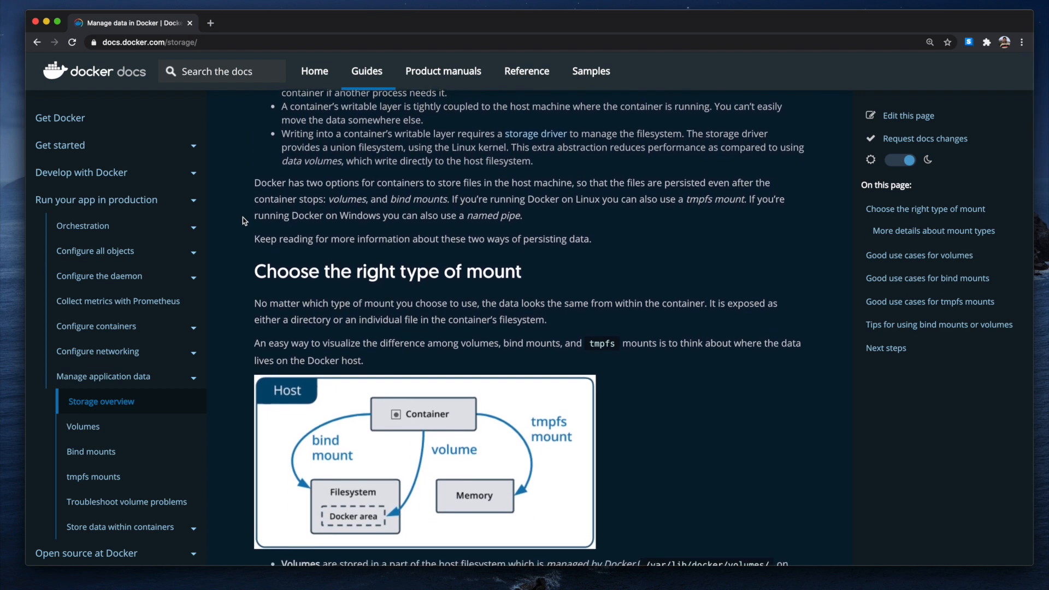
pyautogui.scroll(-3)
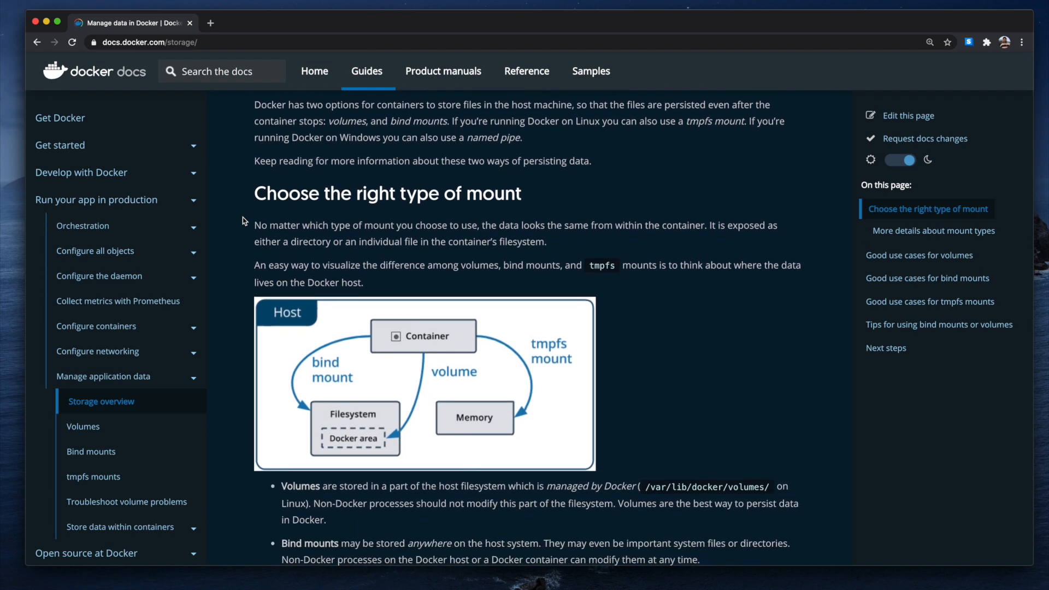
pyautogui.scroll(-3)
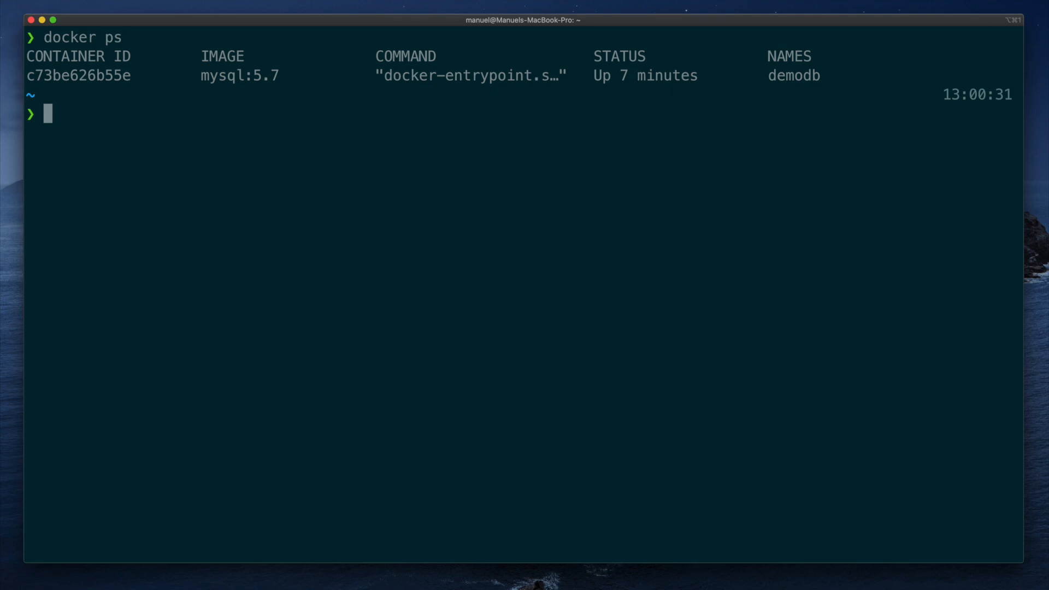
# Inspect the demodb container and scroll the JSON output to its /var/lib/mysql mount
pyautogui.write('docker in')
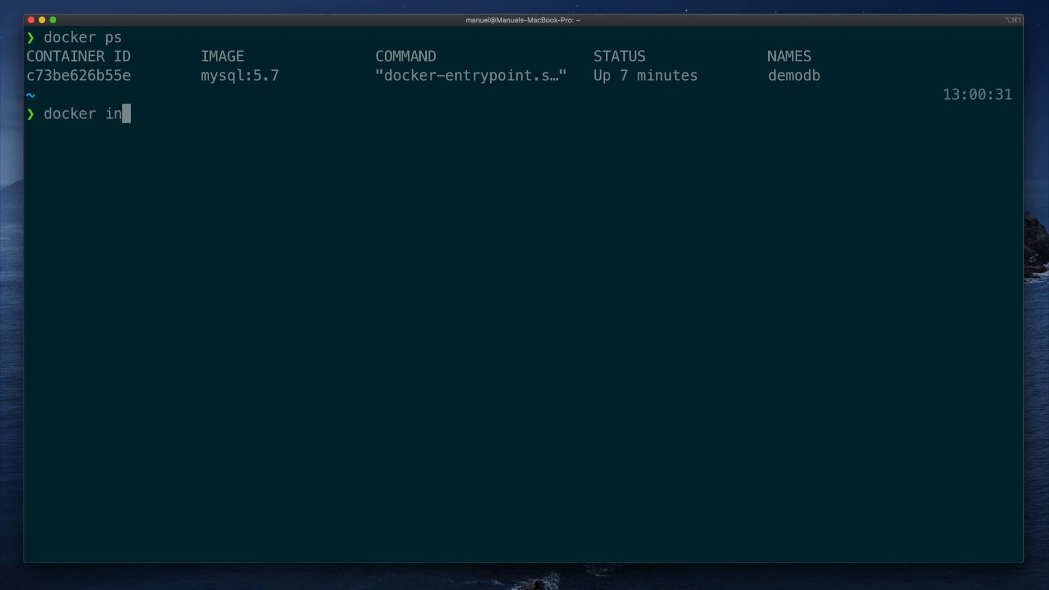
pyautogui.write('spect d')
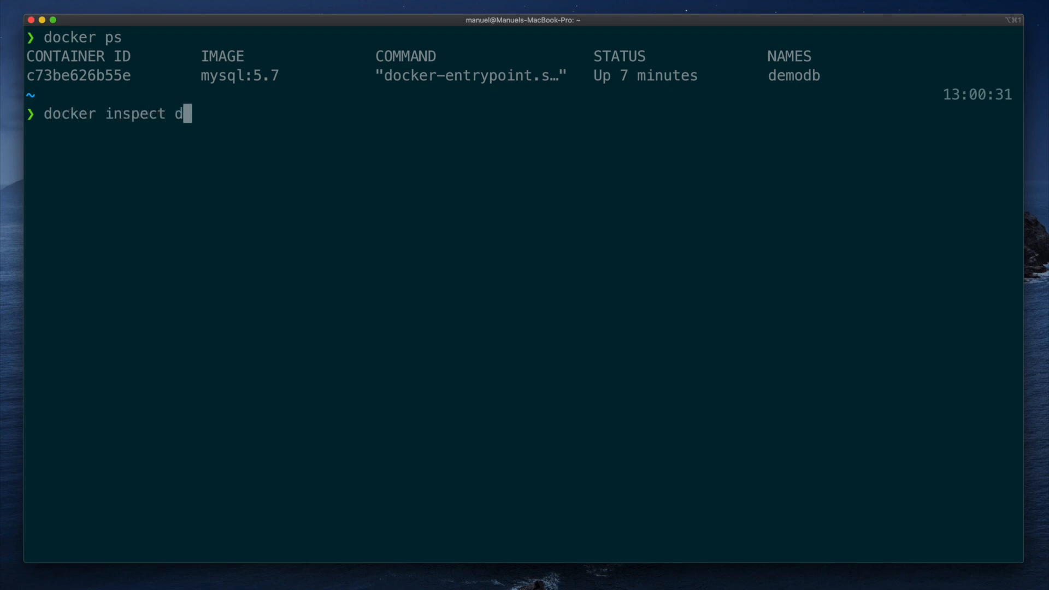
pyautogui.press('Return')
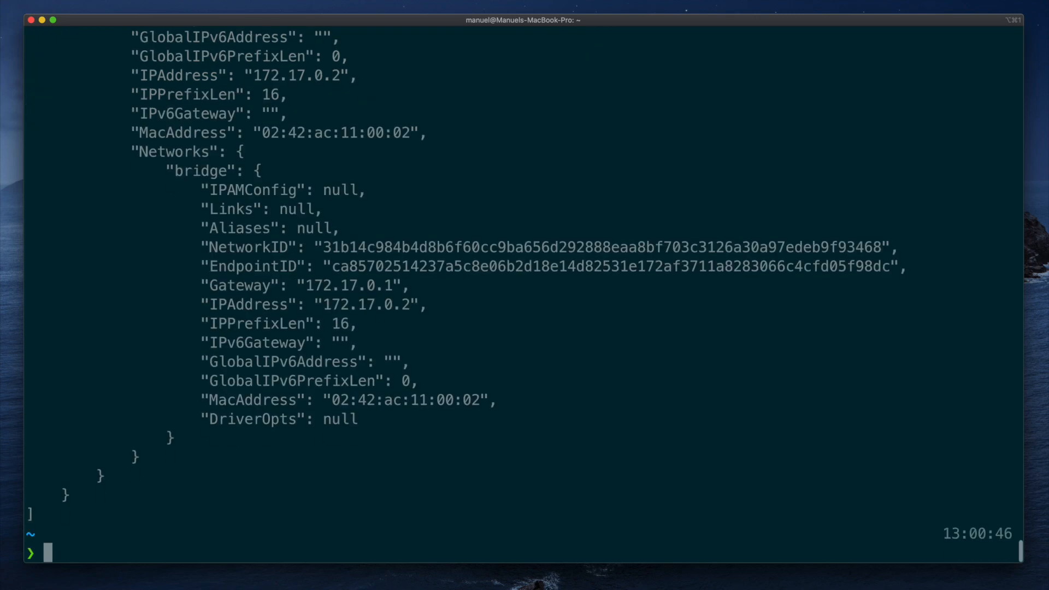
pyautogui.scroll(3)
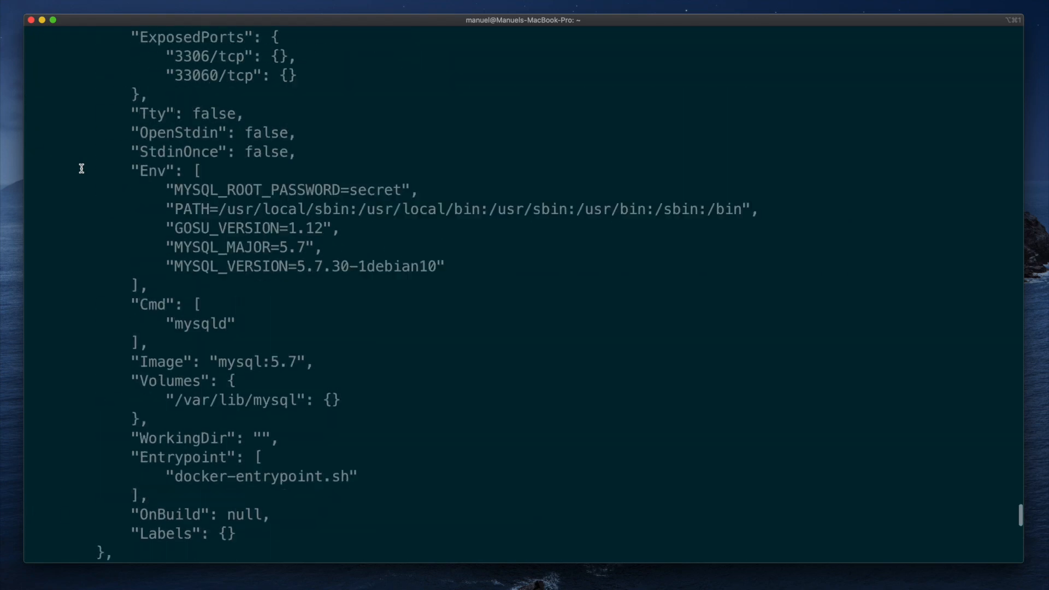
pyautogui.scroll(3)
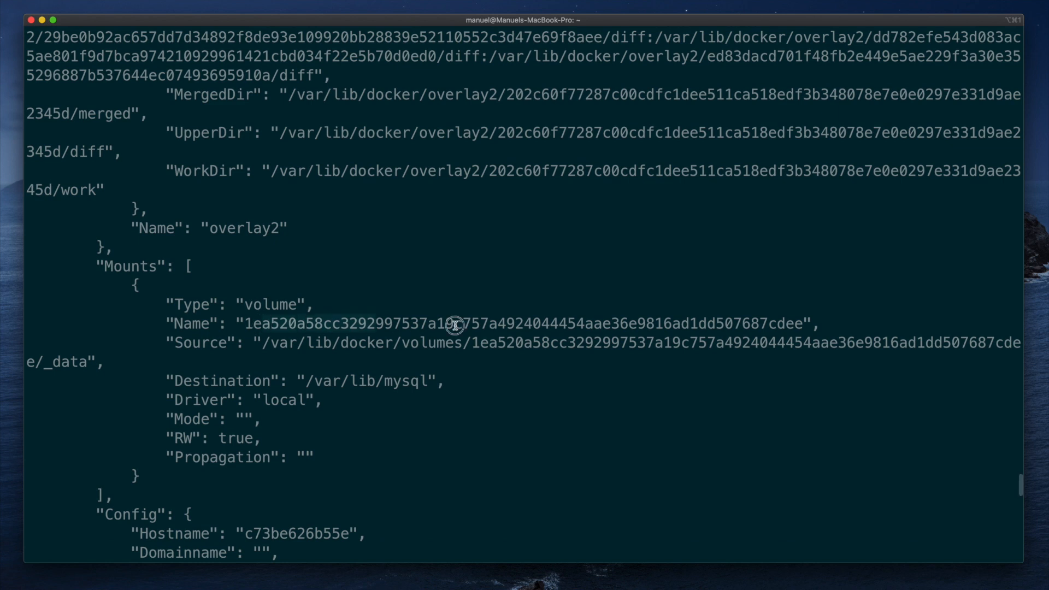
pyautogui.moveTo(308, 382)
pyautogui.write('doc')
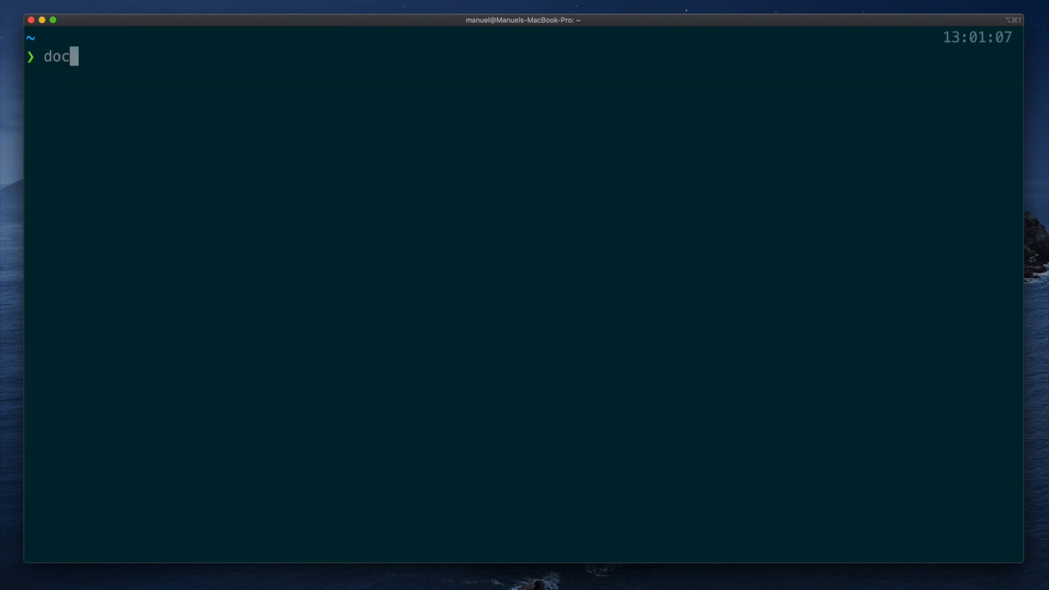
# Create the demodb_copy volume and list volumes to confirm it exists
pyautogui.write('ker volume create de')
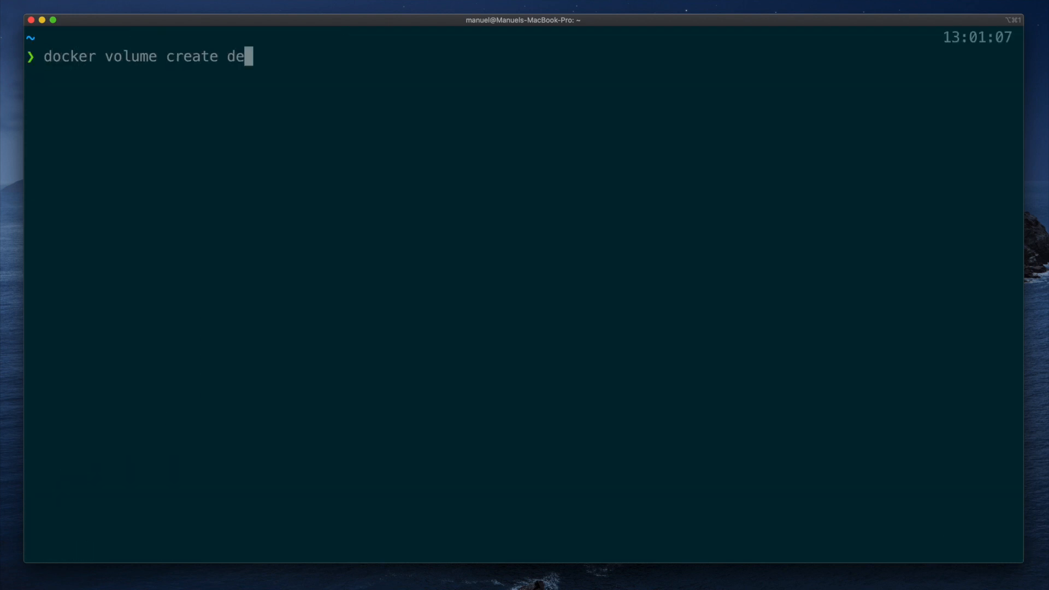
pyautogui.write('modb_cop')
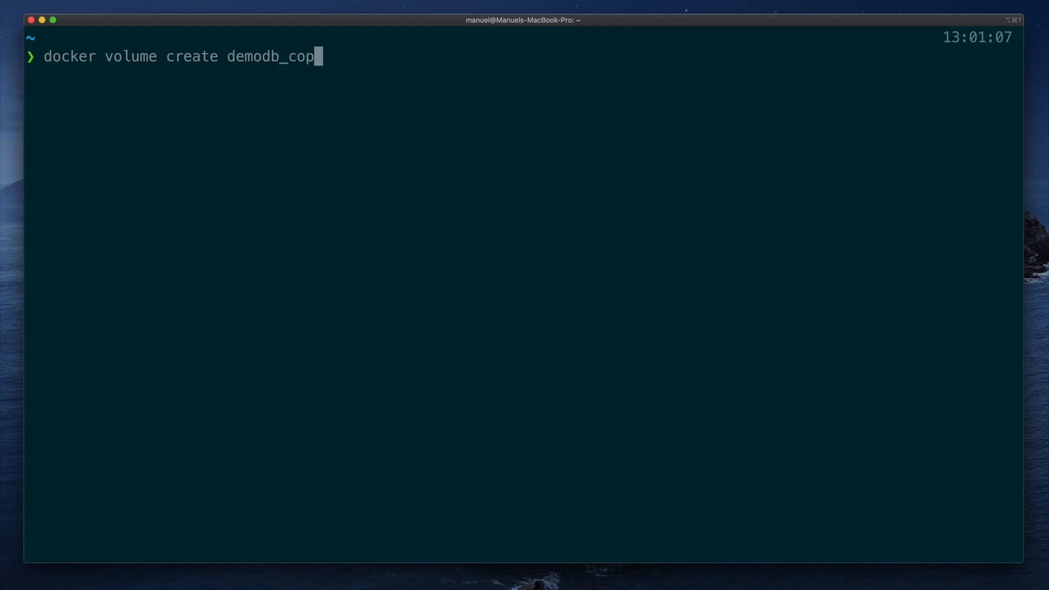
pyautogui.press('Return')
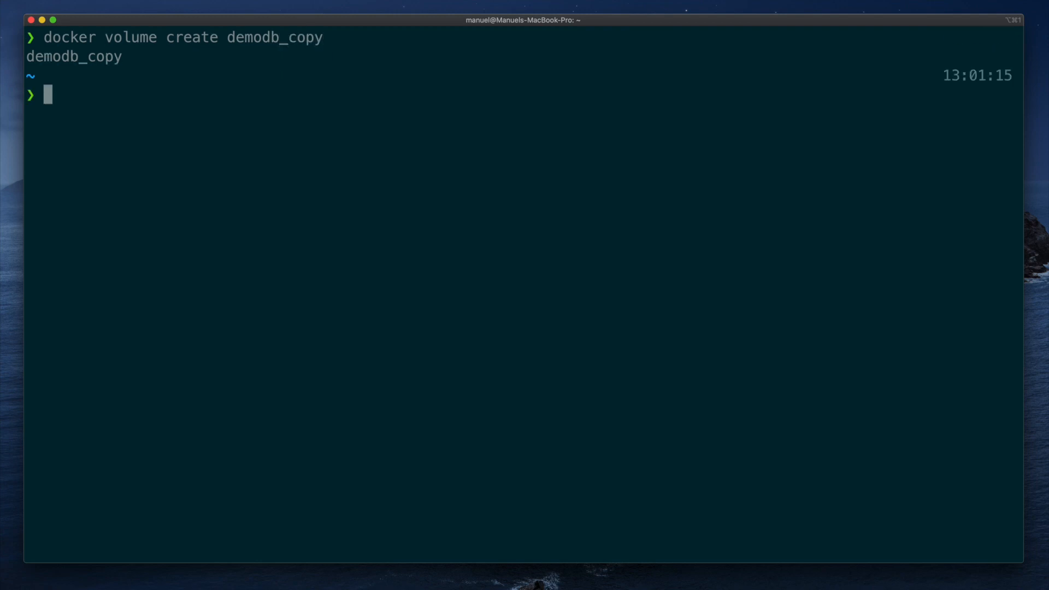
pyautogui.write('docker volume')
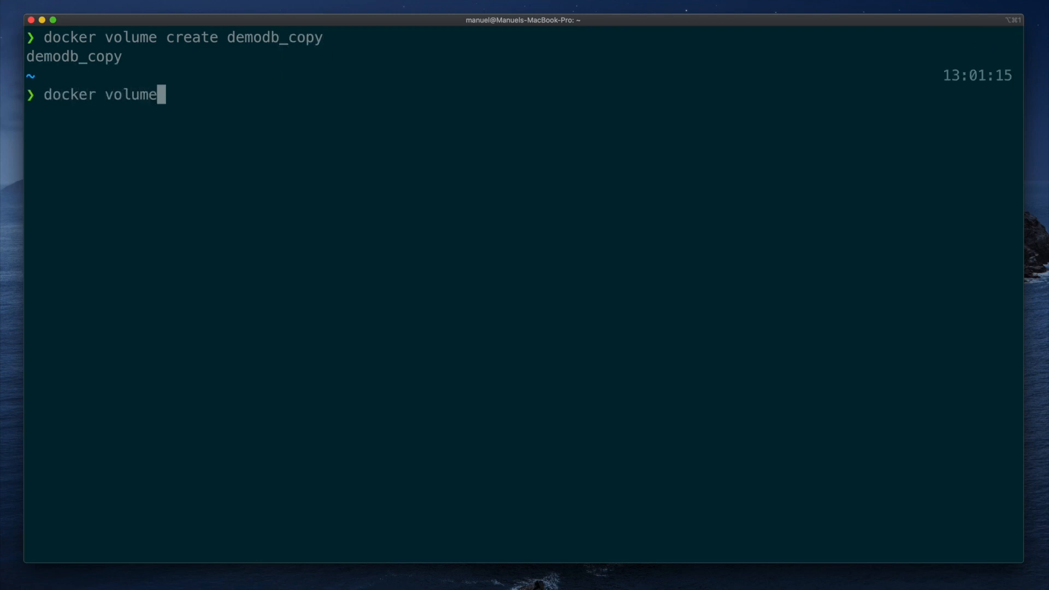
pyautogui.write('ls')
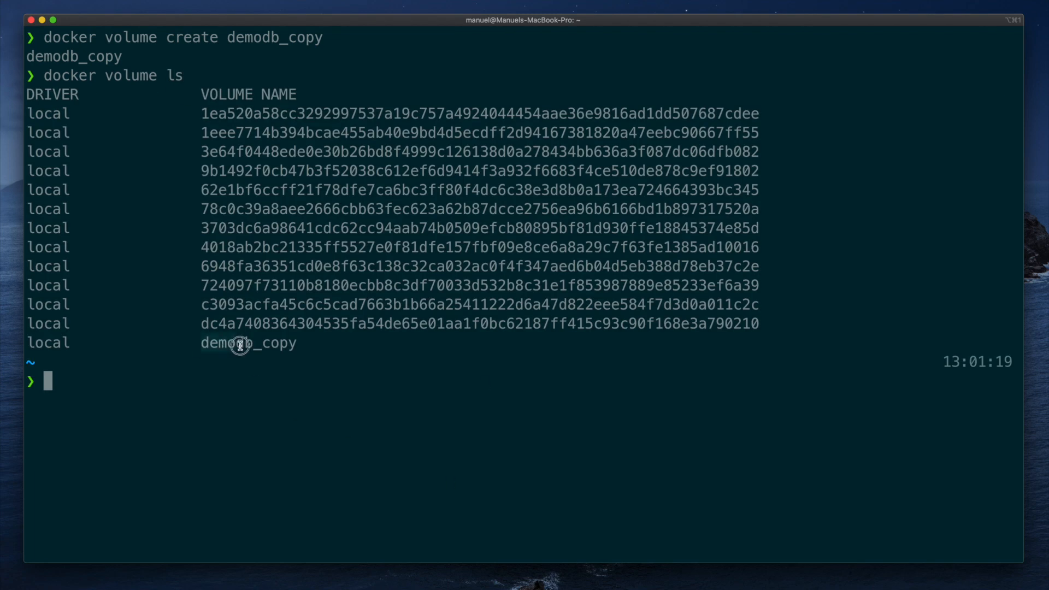
# Stop the demodb container and clear the terminal screen
pyautogui.write('docker sto')
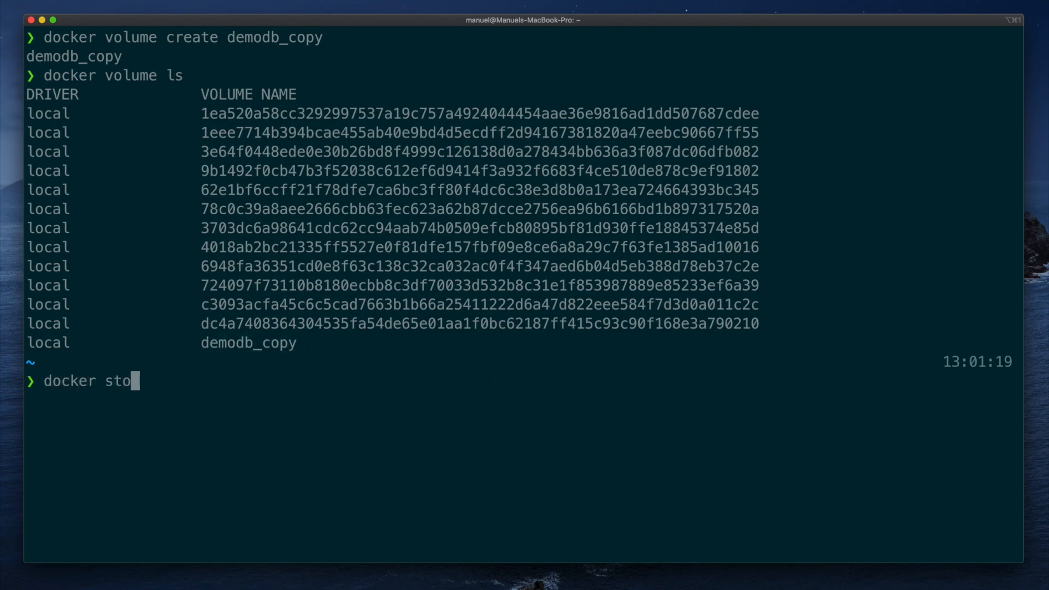
pyautogui.write('p demodb')
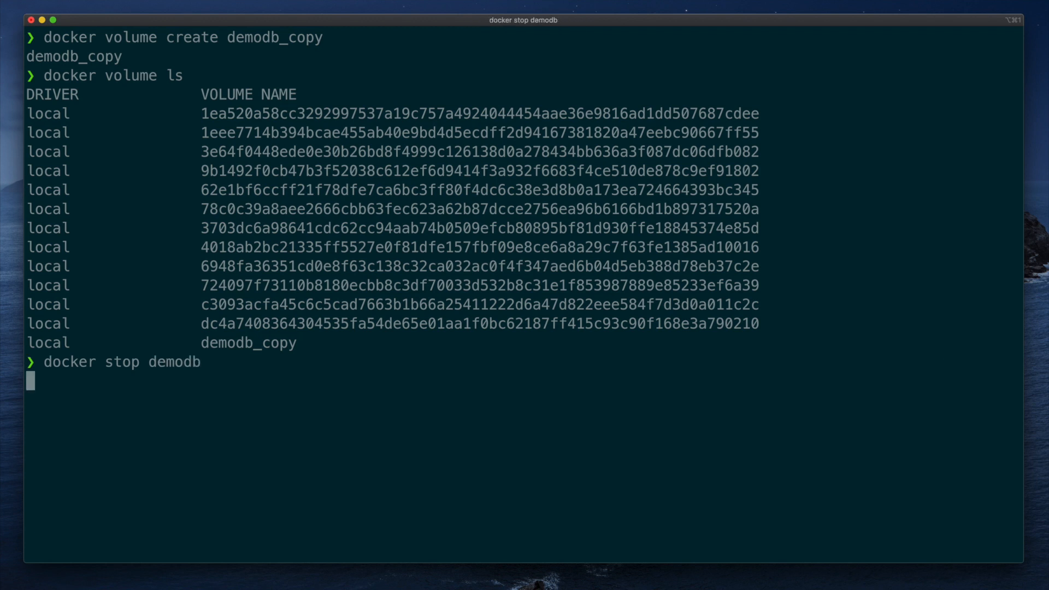
pyautogui.press('ctrl+l')
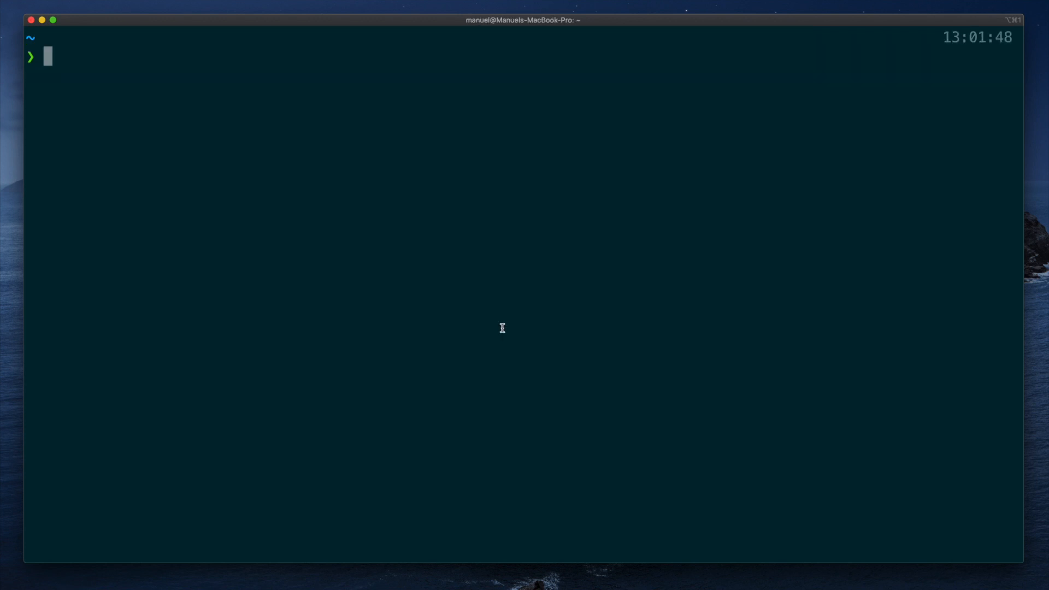
# Run a throwaway Alpine container copying demodb's /var/lib/mysql data into demodb_copy
pyautogui.write('docker run')
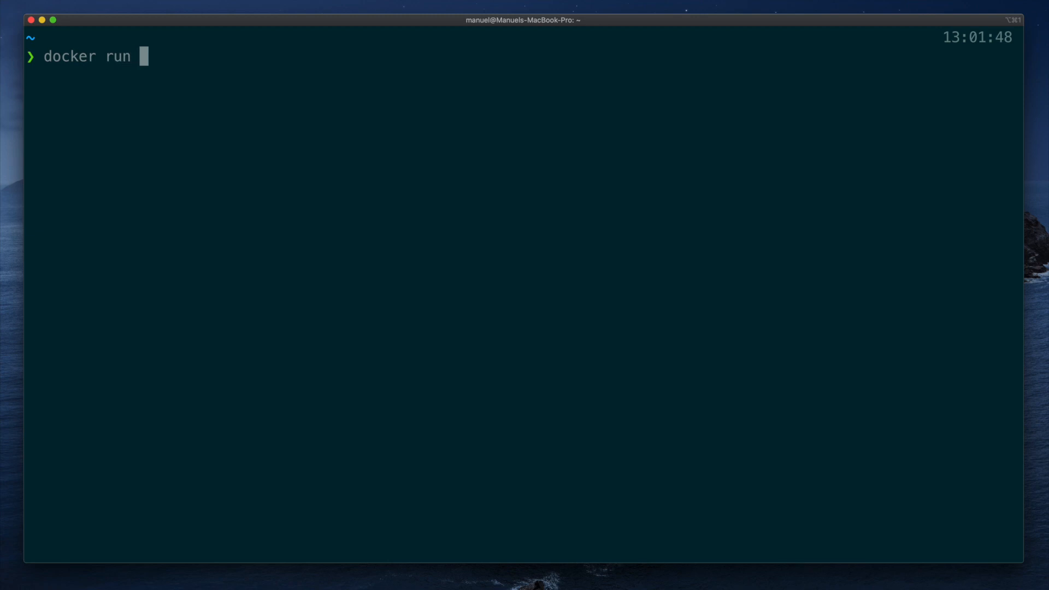
pyautogui.write('--rm --')
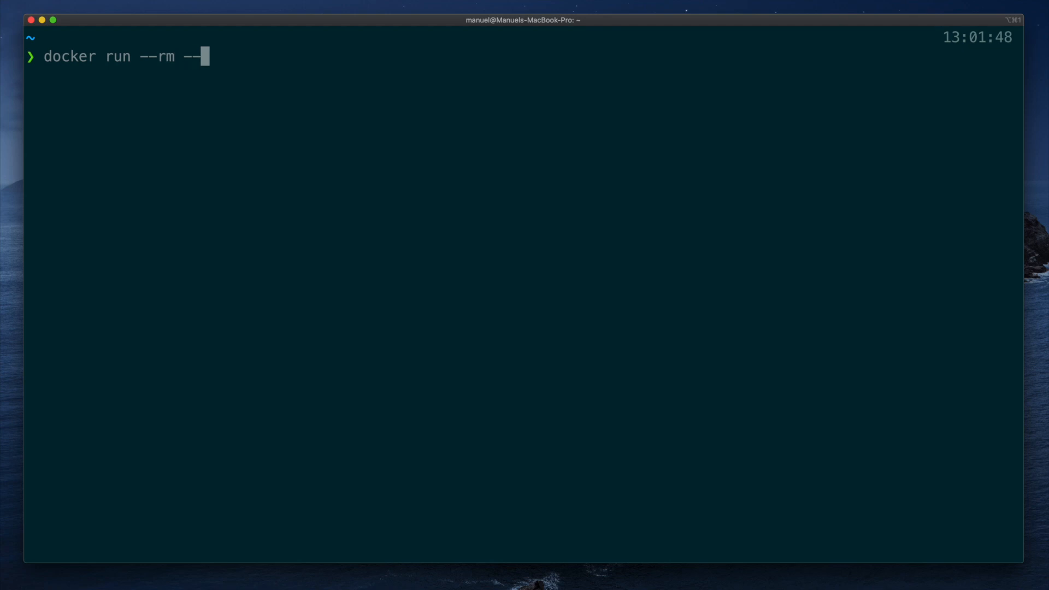
pyautogui.write('volumes-')
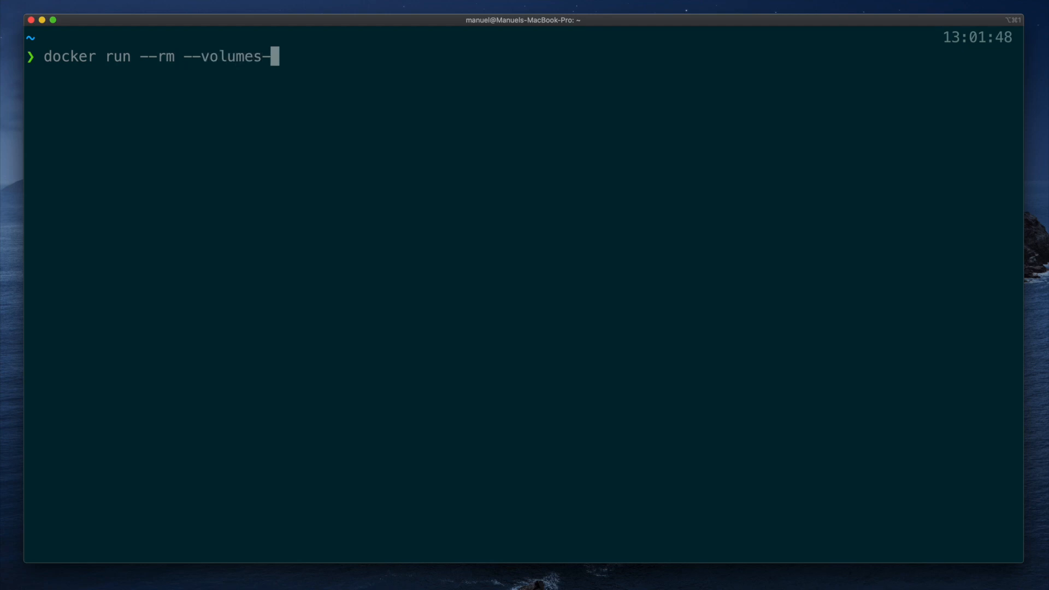
pyautogui.write('from demodb')
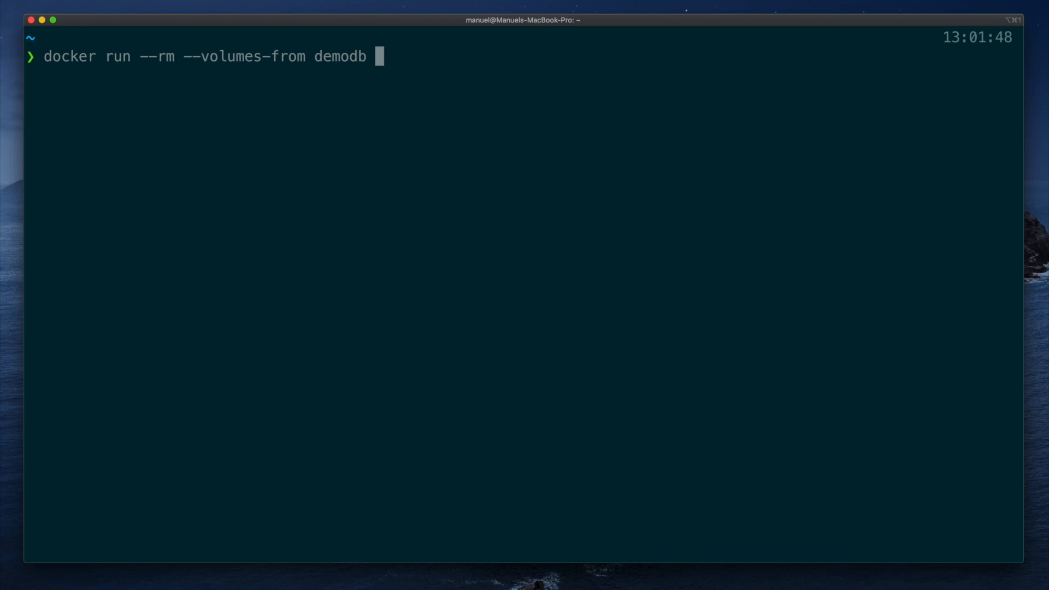
pyautogui.write('-v demodb')
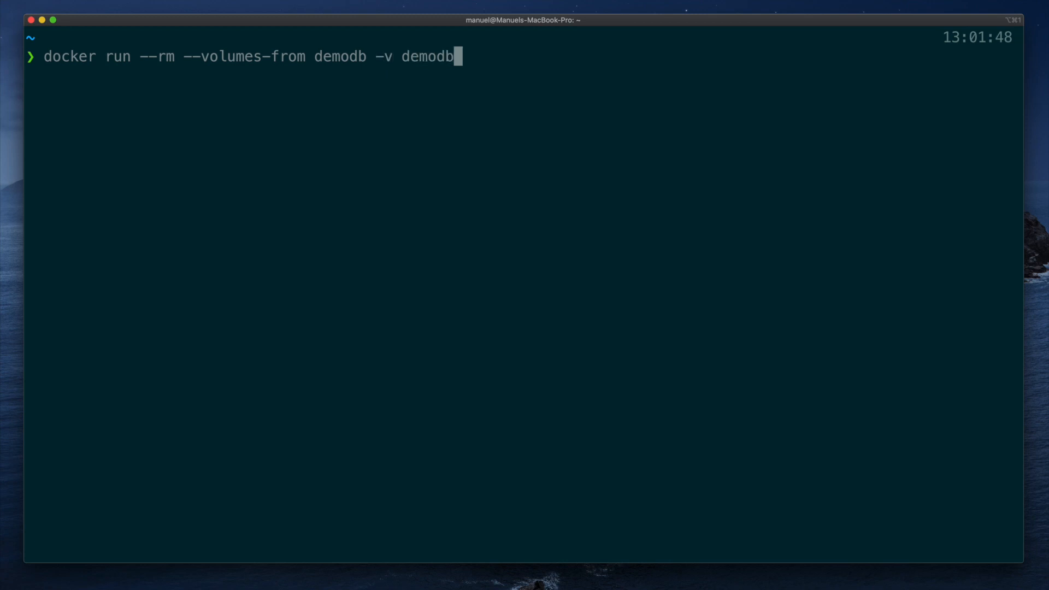
pyautogui.write('_copy:/')
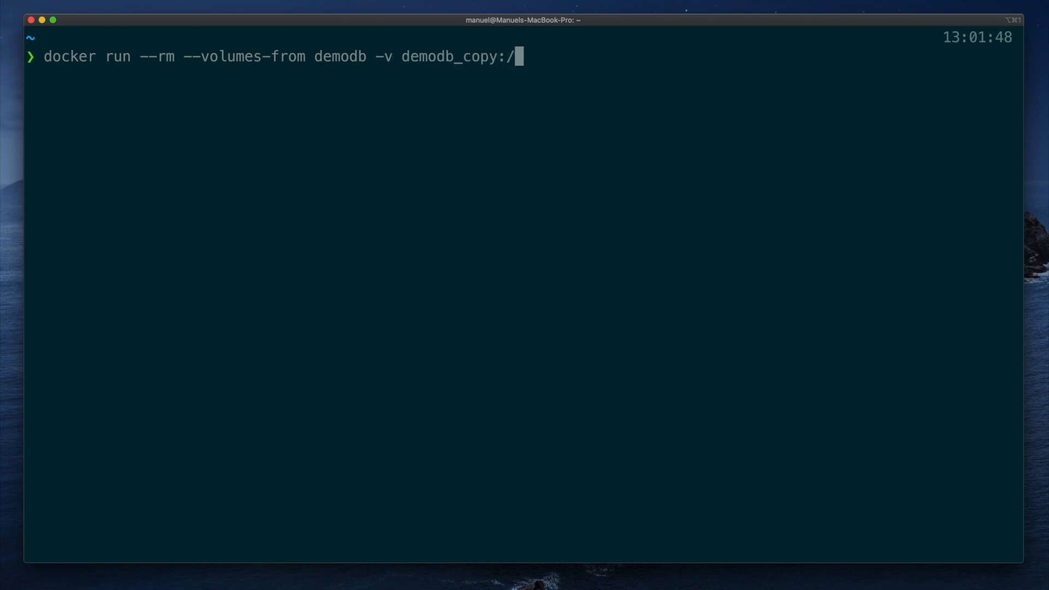
pyautogui.write('target')
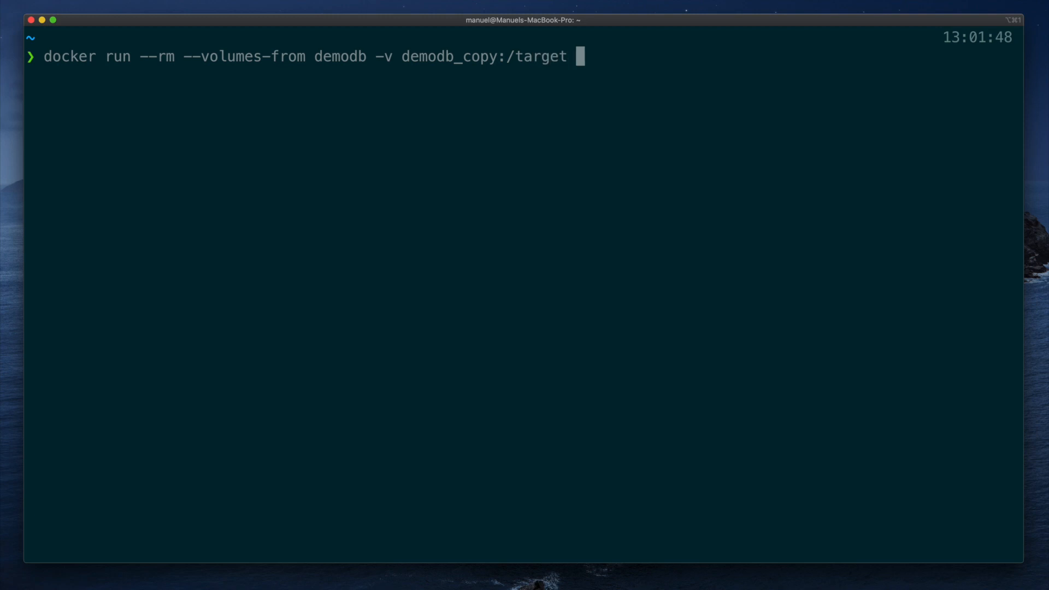
pyautogui.write('alp')
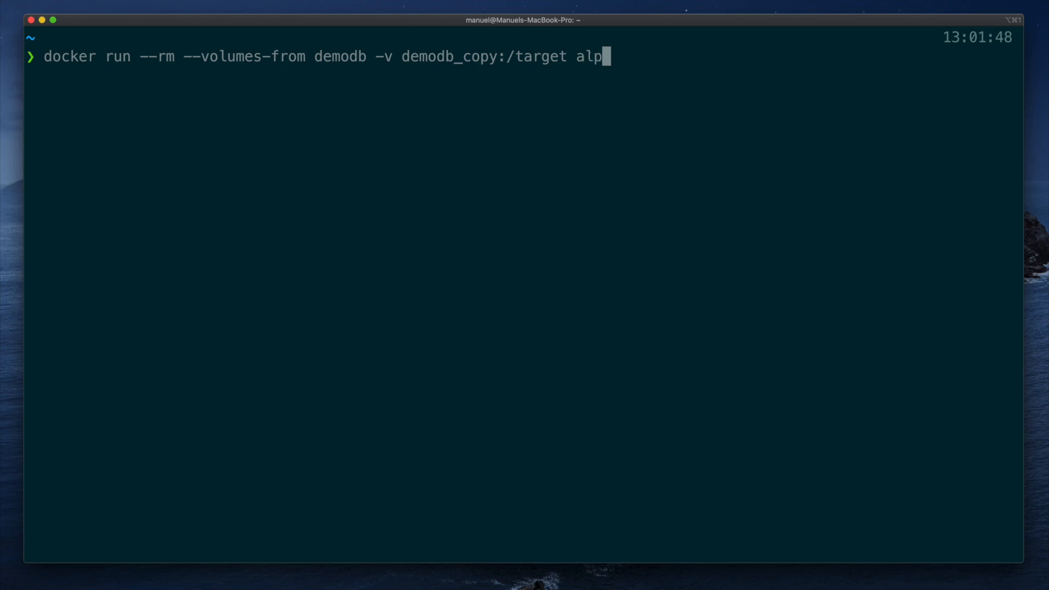
pyautogui.write('ine')
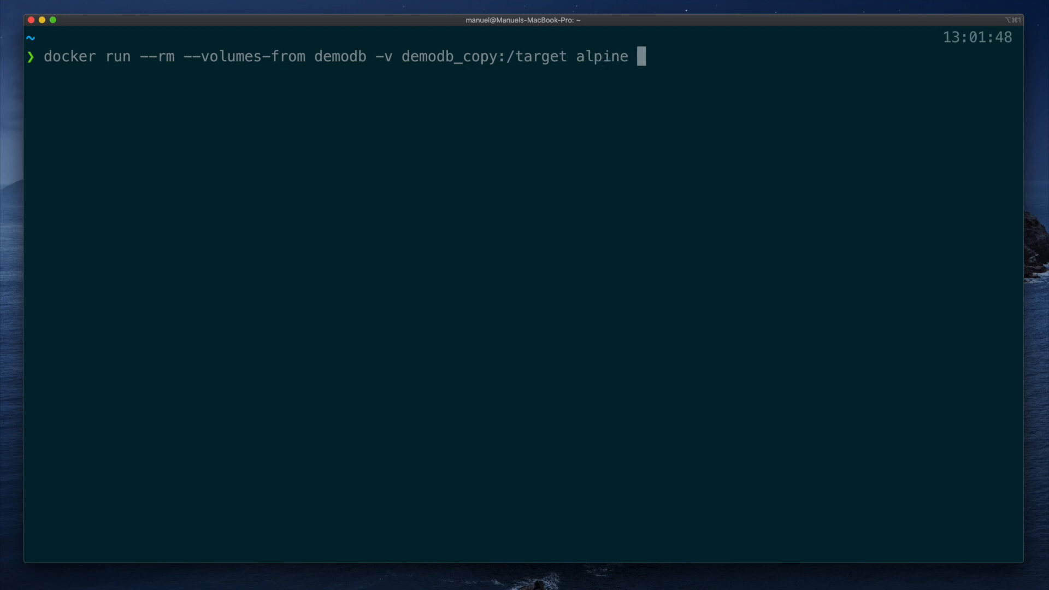
pyautogui.write('sh -c "cp')
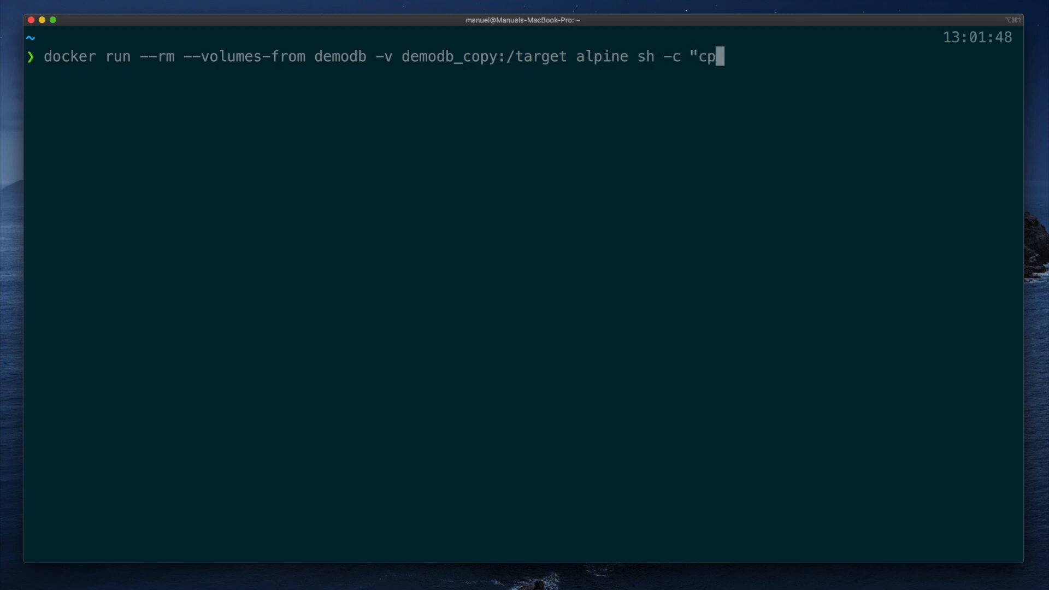
pyautogui.write('-r')
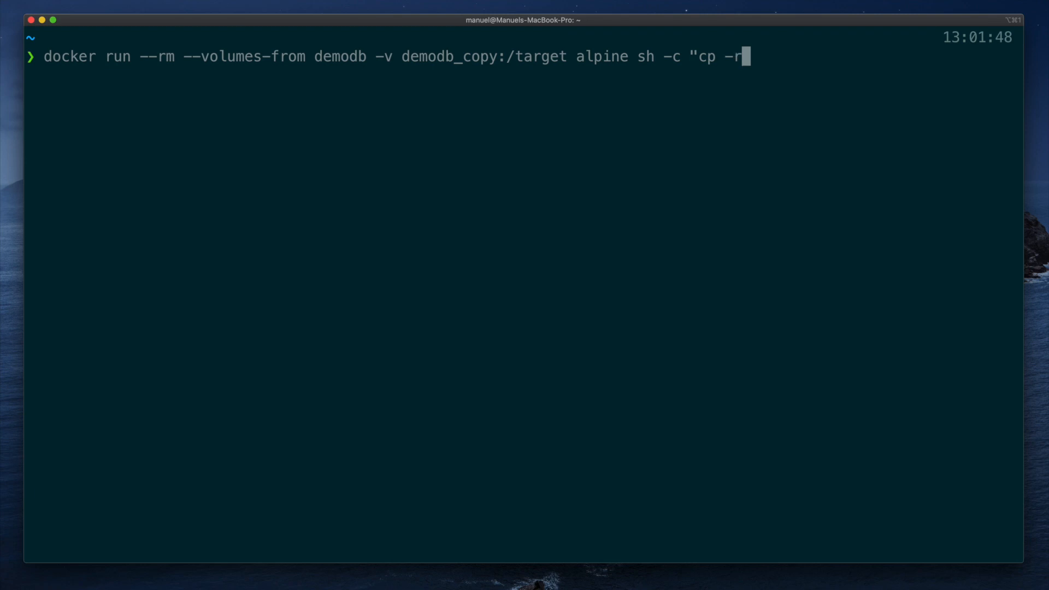
pyautogui.write('p')
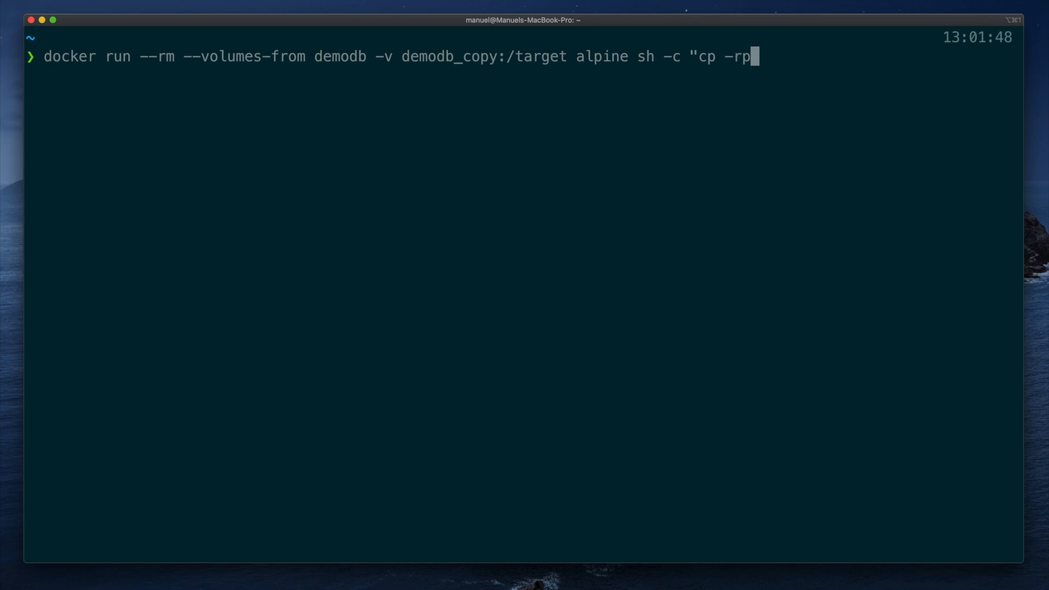
pyautogui.write('/va')
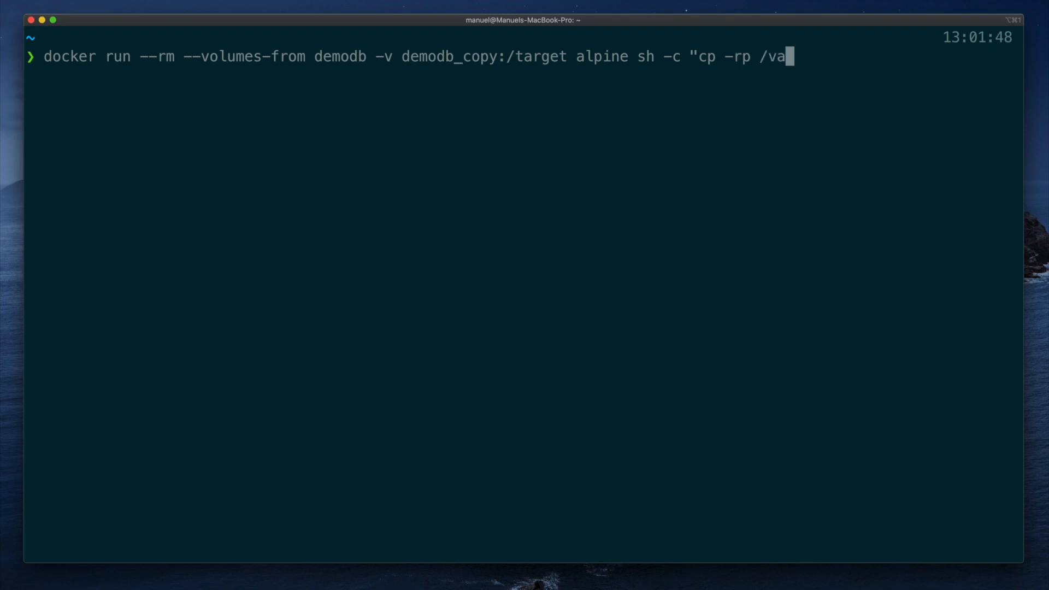
pyautogui.write('r/lib/m')
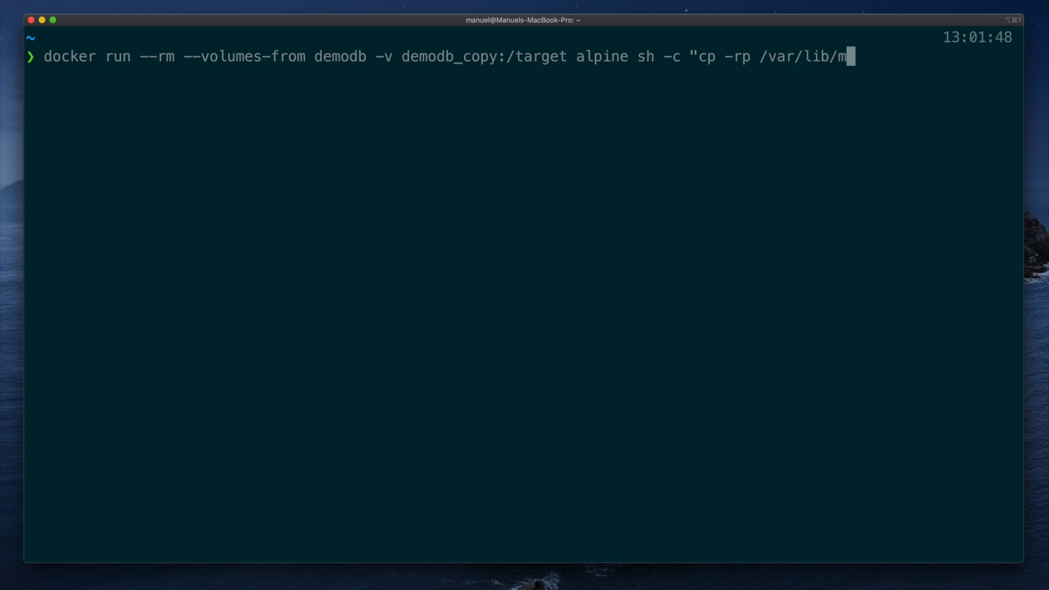
pyautogui.write('ysql/')
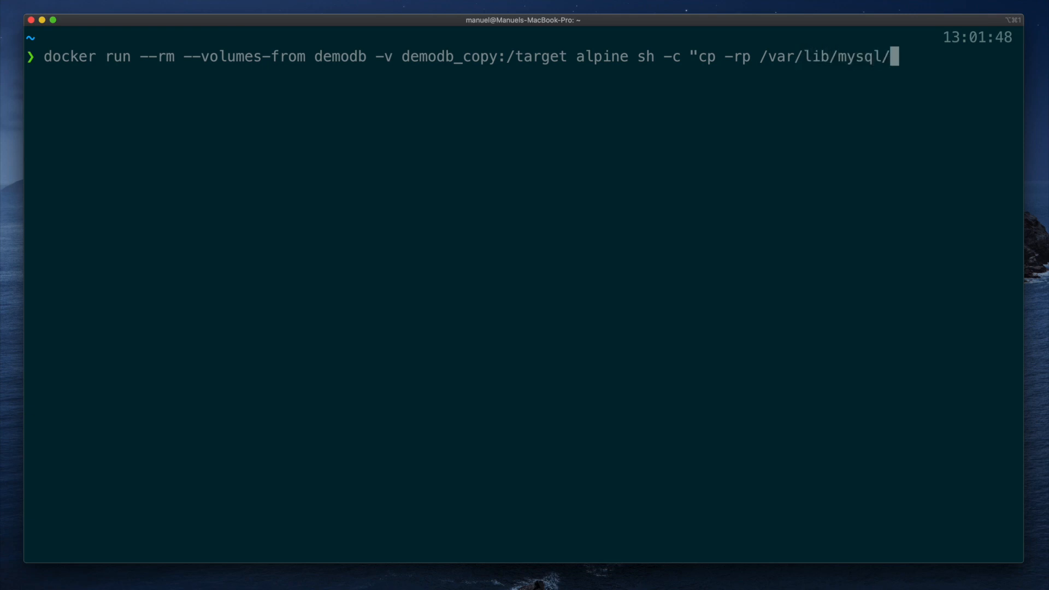
pyautogui.write('.')
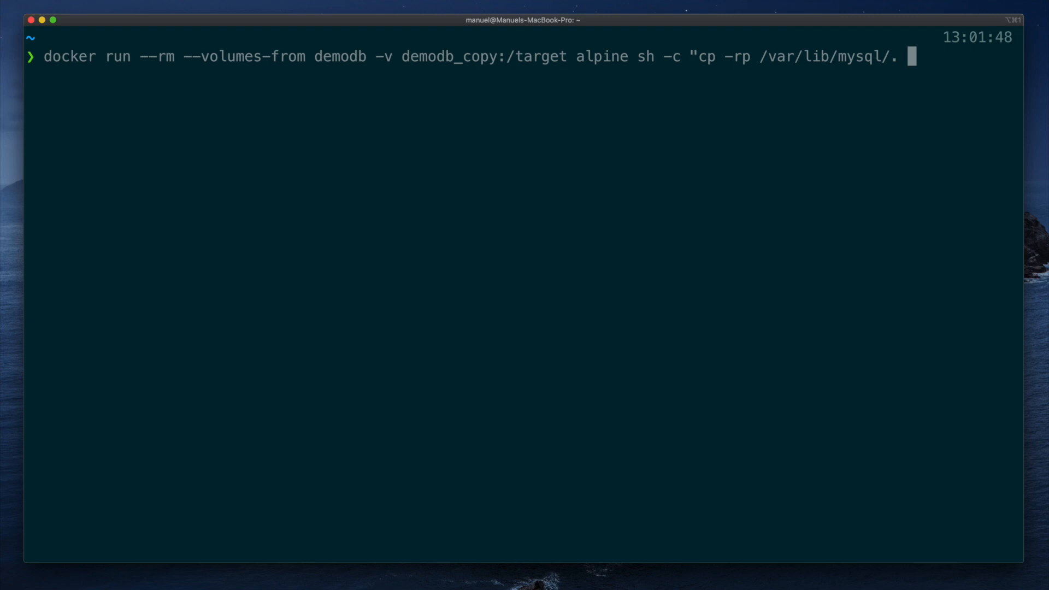
pyautogui.write('/target')
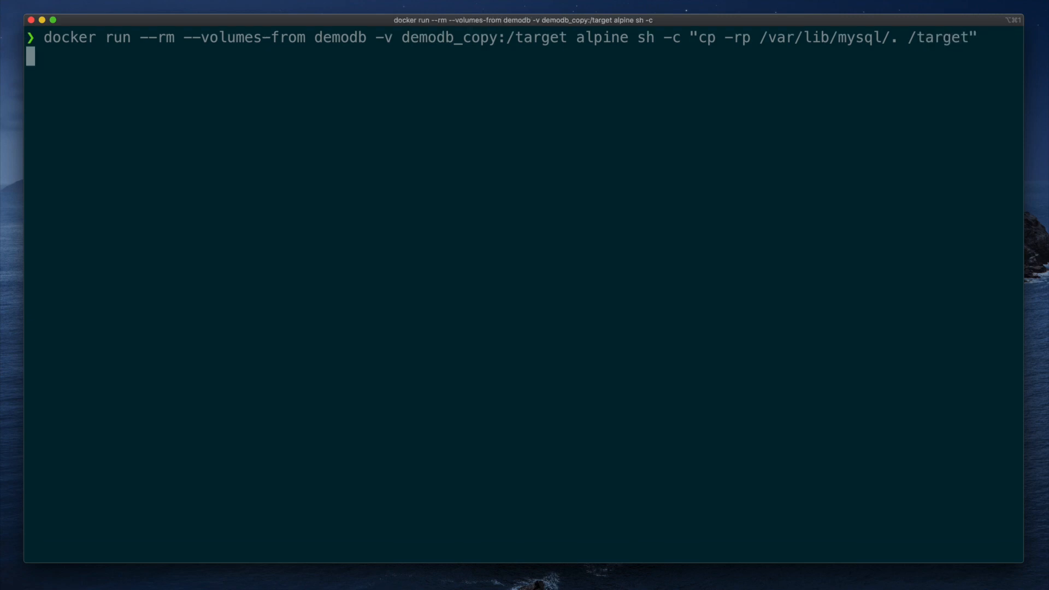
pyautogui.press('Return')
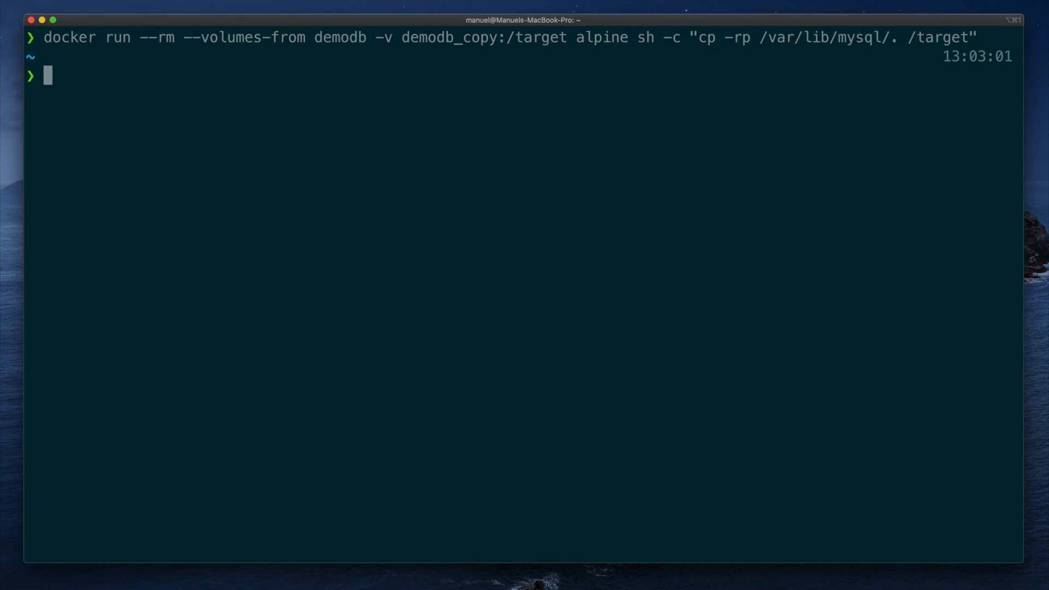
# Enter a detached mysql:5.7 run for demodb1, mounting demodb_copy at /var/lib/mysql, port 3306
pyautogui.write('docker r')
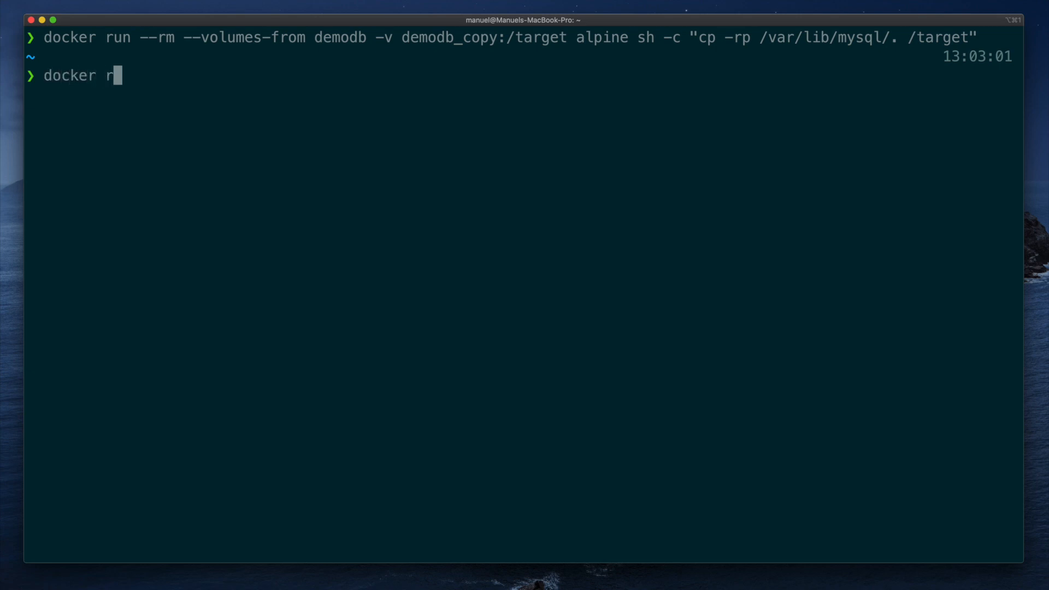
pyautogui.write('un -d --name')
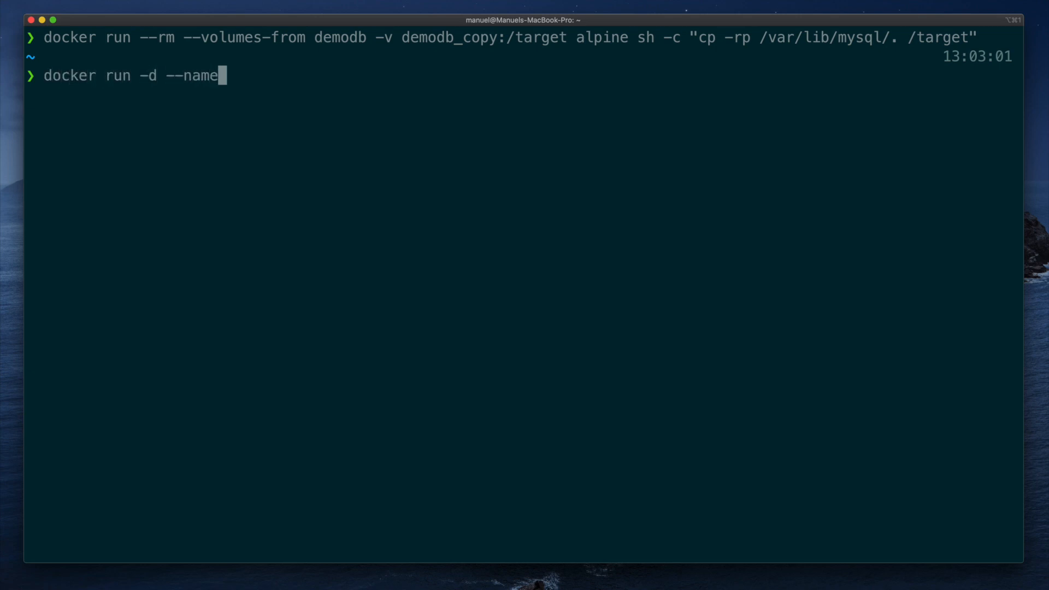
pyautogui.write('demodb1')
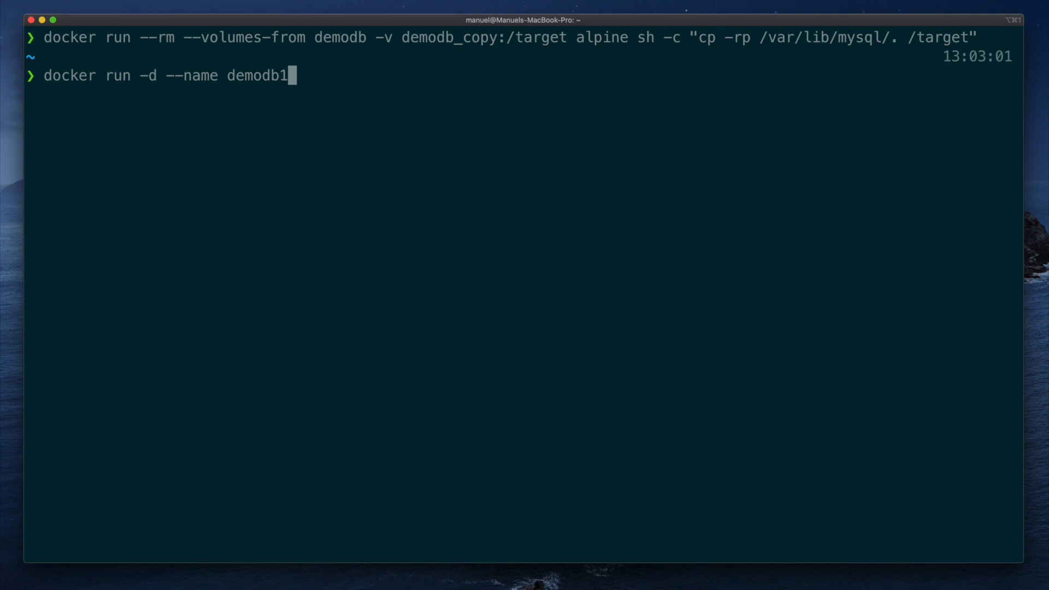
pyautogui.write('-v')
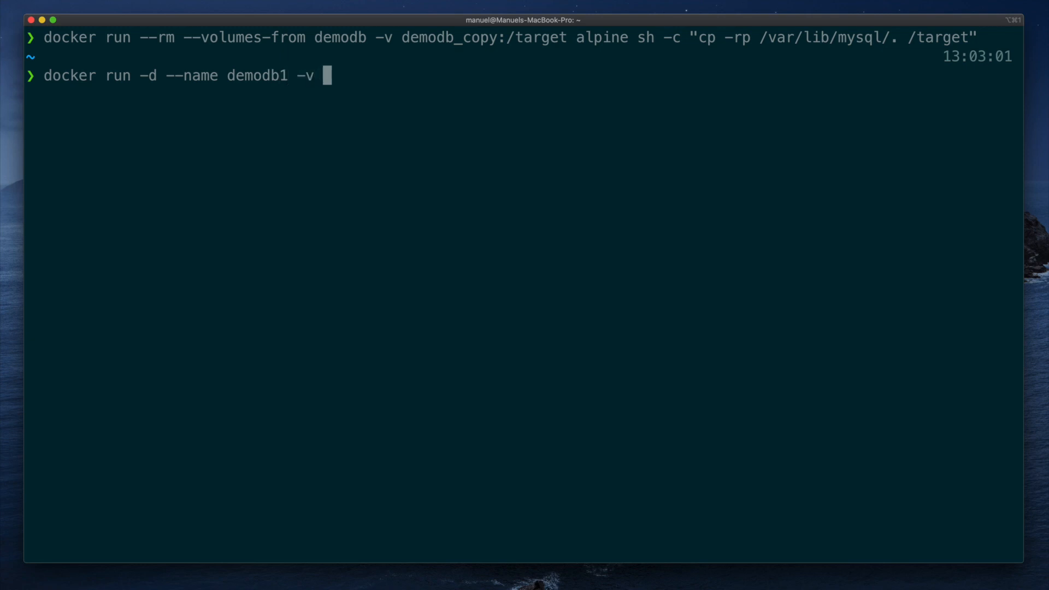
pyautogui.write('demodb')
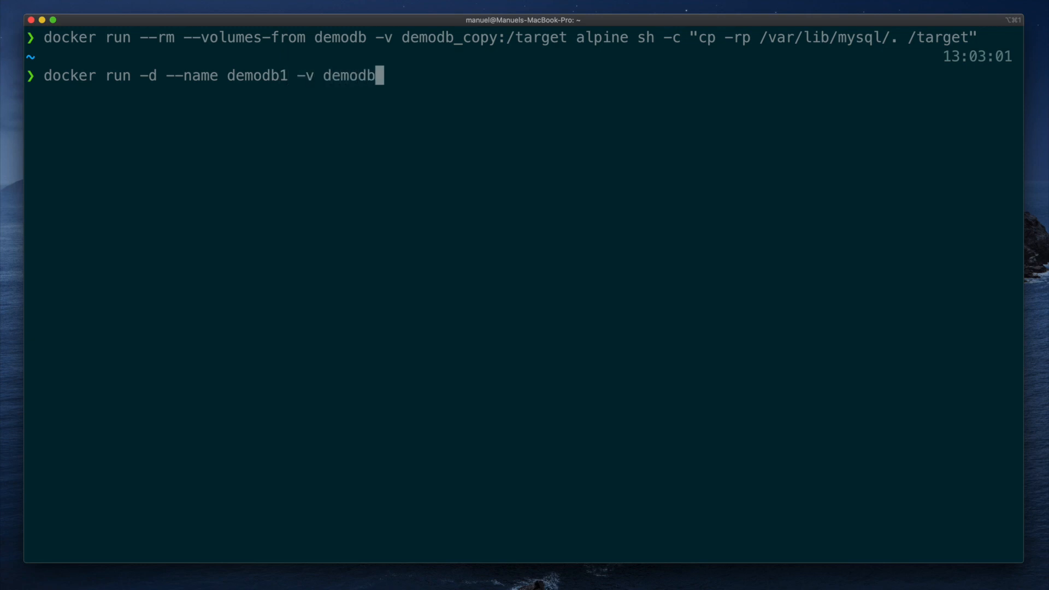
pyautogui.write('_copy:')
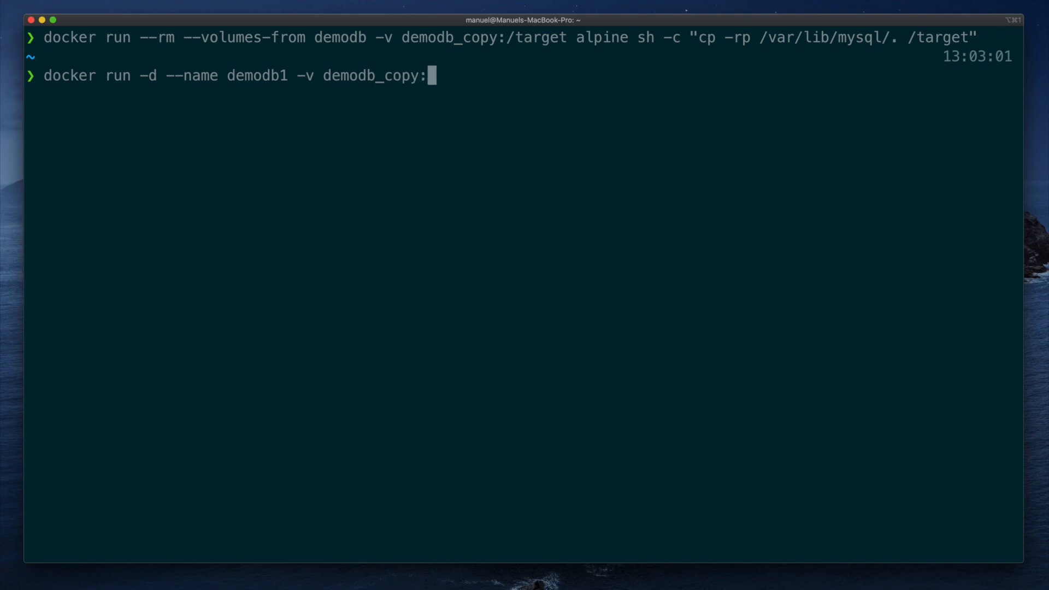
pyautogui.write('/var/lib/mys')
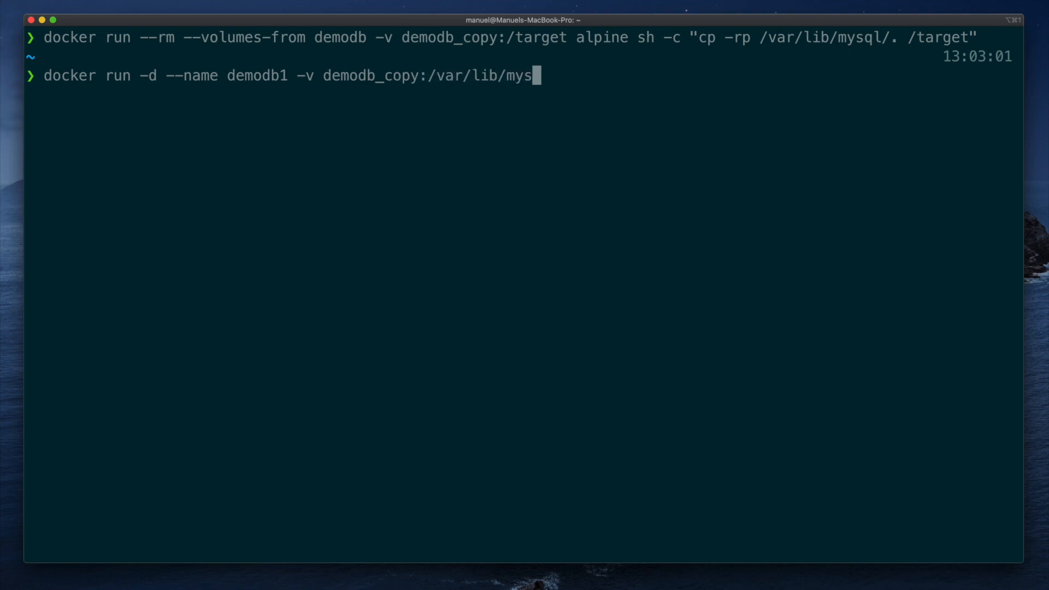
pyautogui.write('ql -')
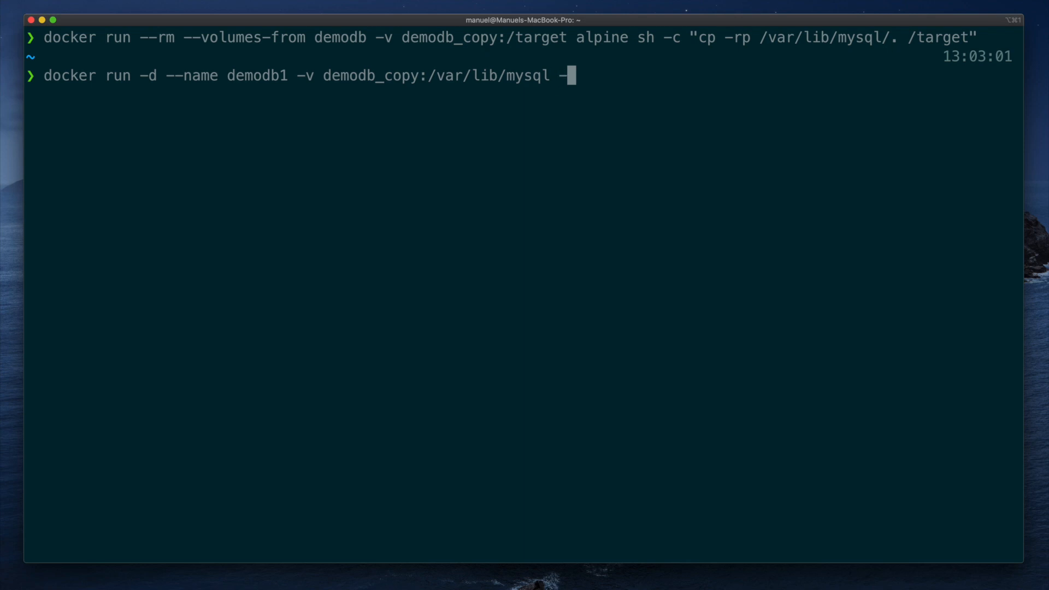
pyautogui.write('p 3306:3')
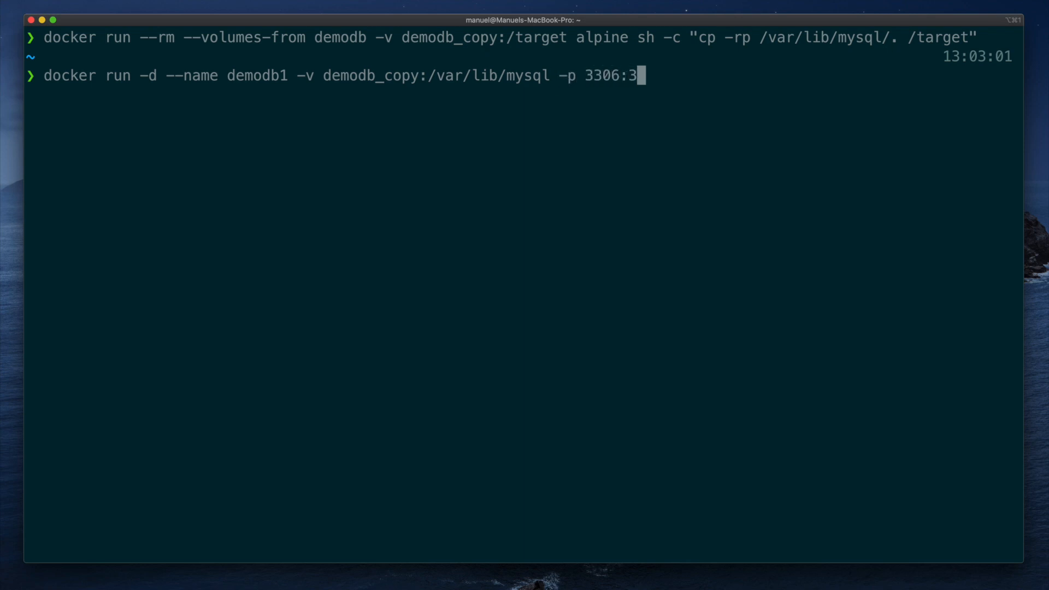
pyautogui.write('306')
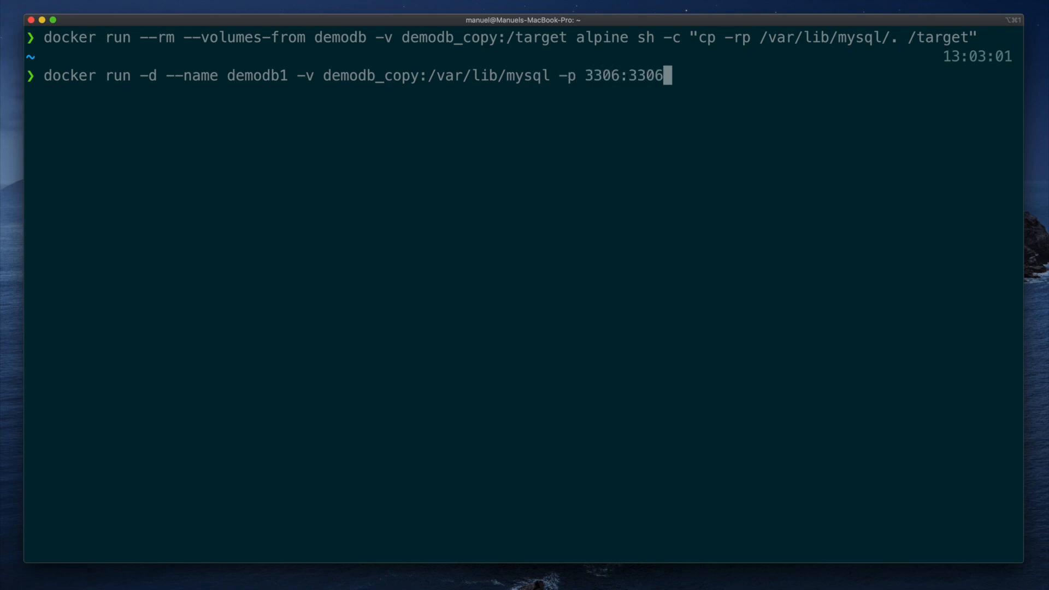
pyautogui.write('mysql:')
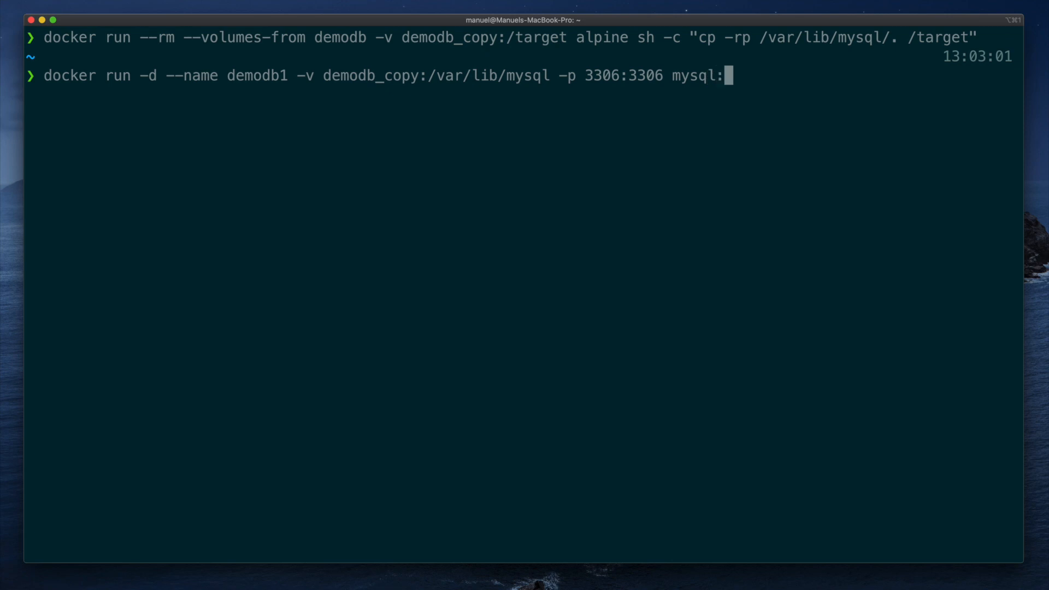
pyautogui.write('5.7')
pyautogui.write('docker ps')
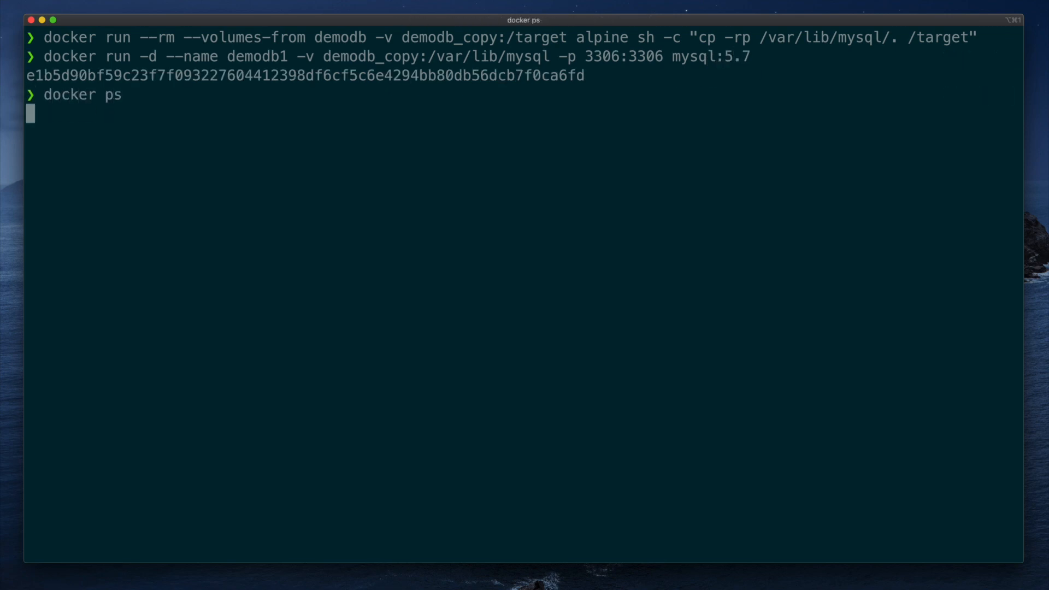
# Confirm demodb1 is running, then list its databases from the MySQL shell
pyautogui.press('Return')
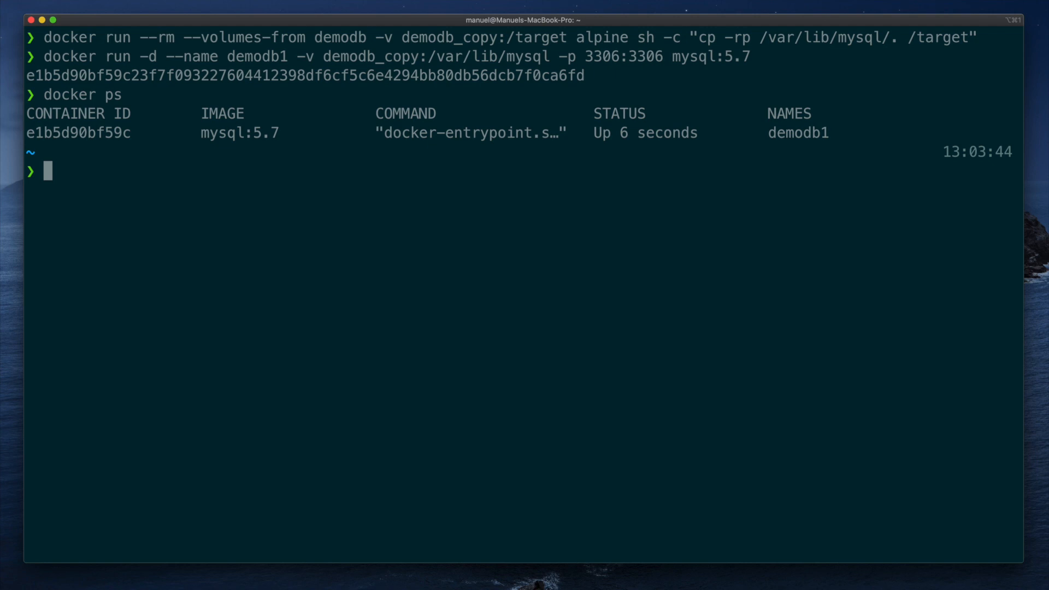
pyautogui.write('docker exec -it demodb1 mysql -u root -p')
pyautogui.write('sho')
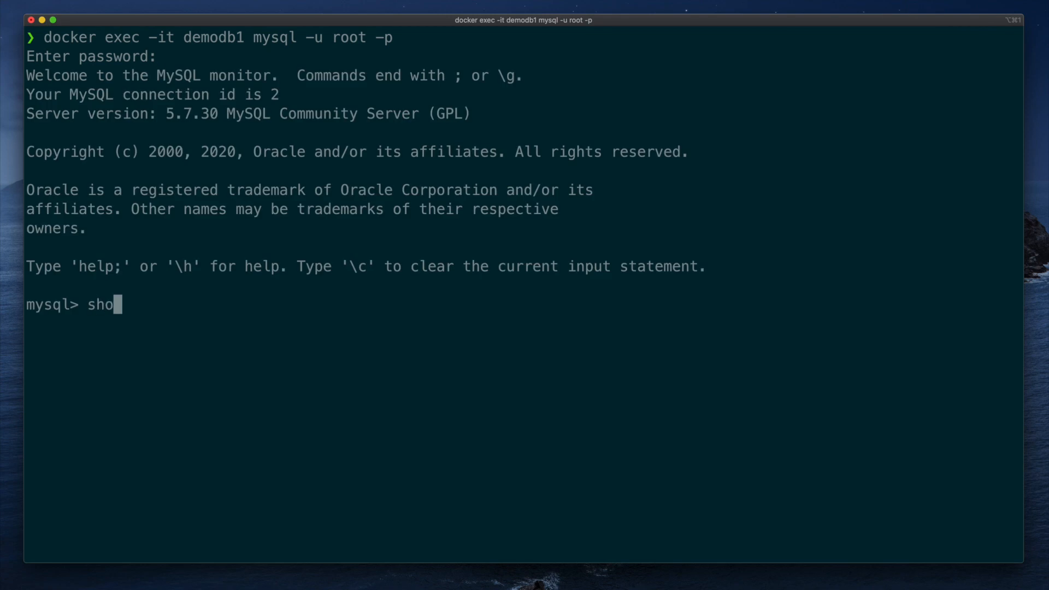
pyautogui.press('Return')
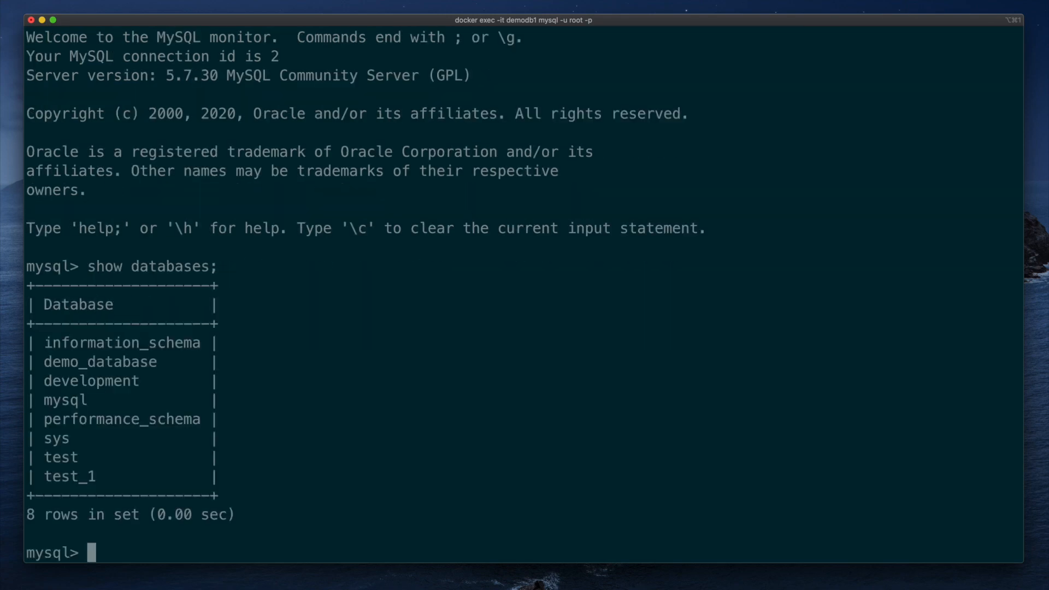